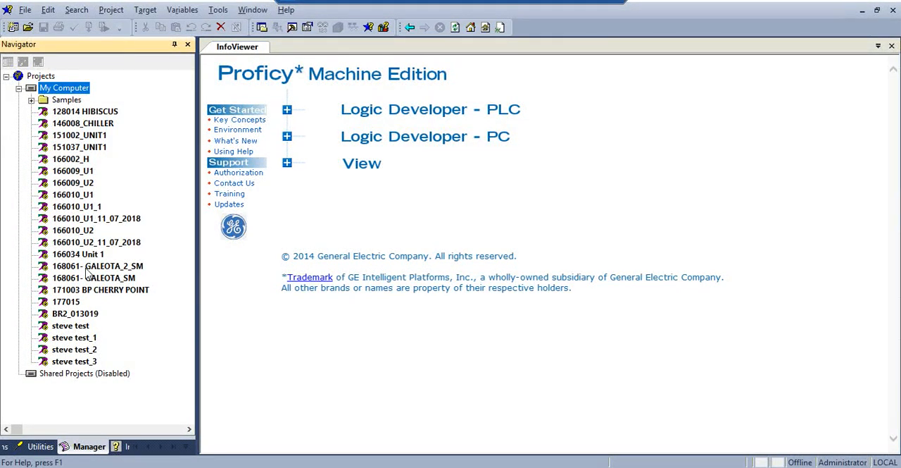
double_click(94, 276)
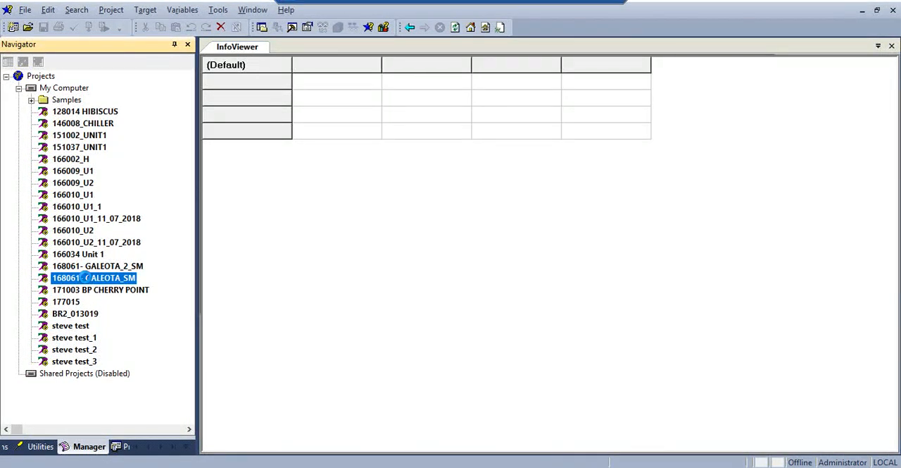
double_click(92, 277)
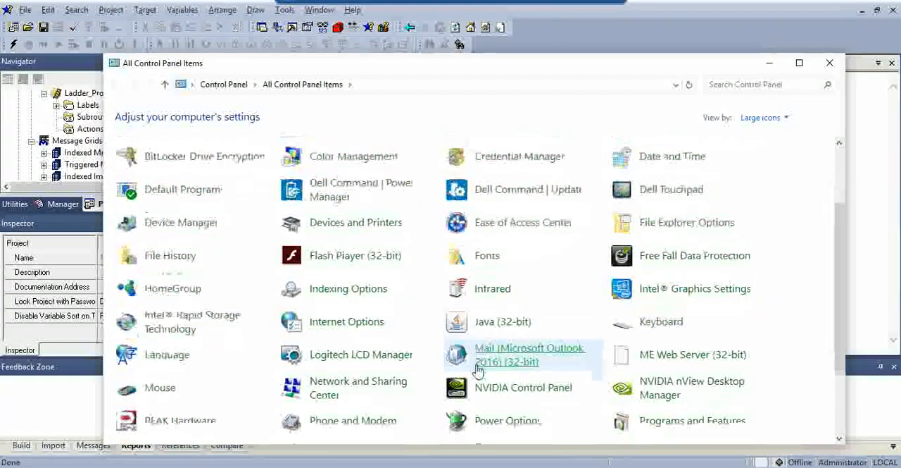
Check Device Manager's Ports list to confirm USB-SERIAL CH340 is on COM4, then close it
scroll("down", 3)
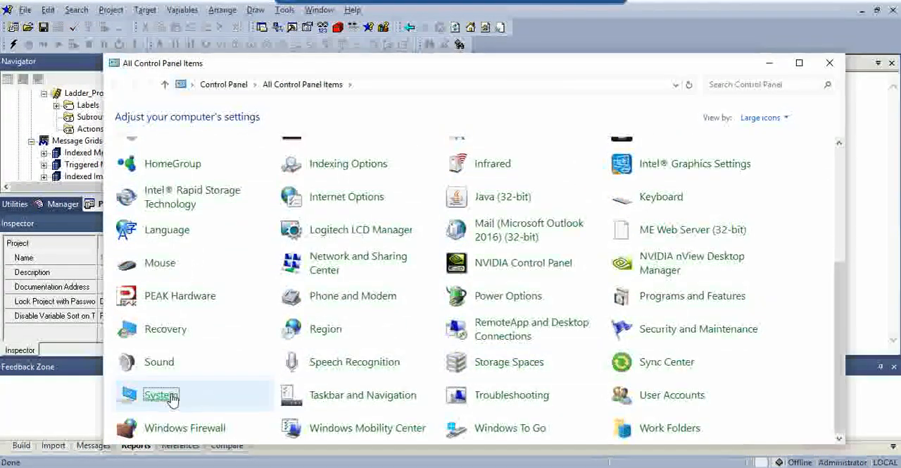
left_click(160, 395)
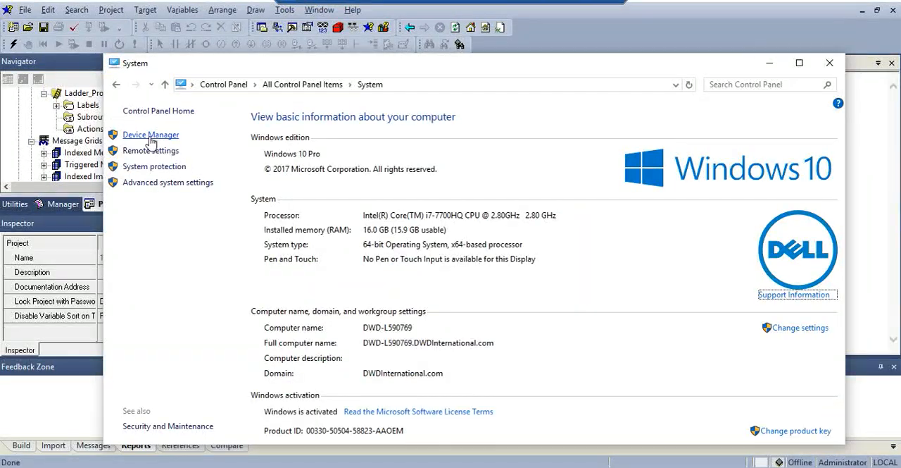
left_click(150, 135)
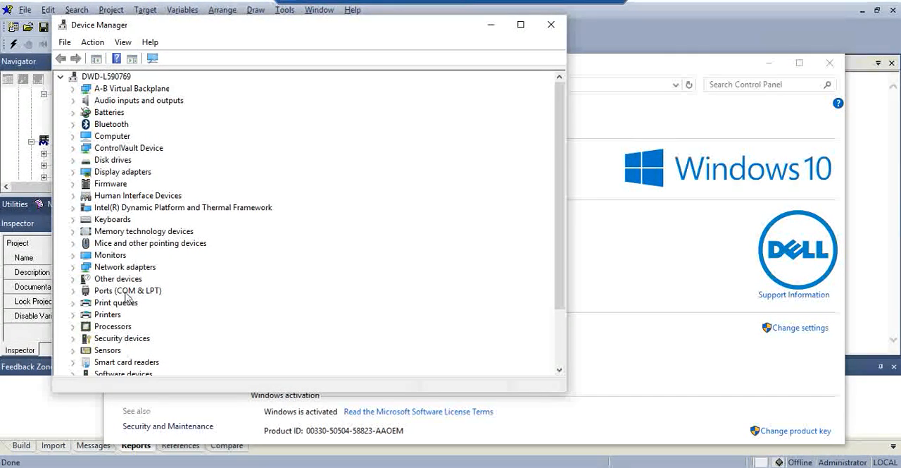
left_click(127, 290)
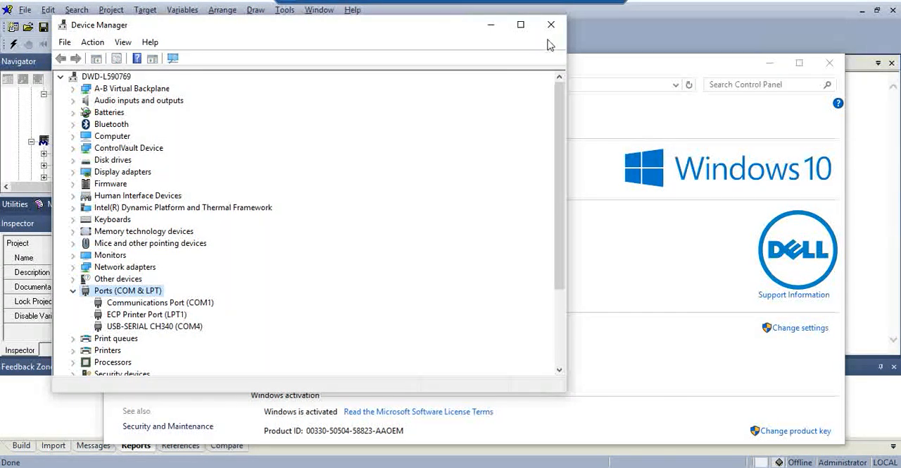
left_click(551, 25)
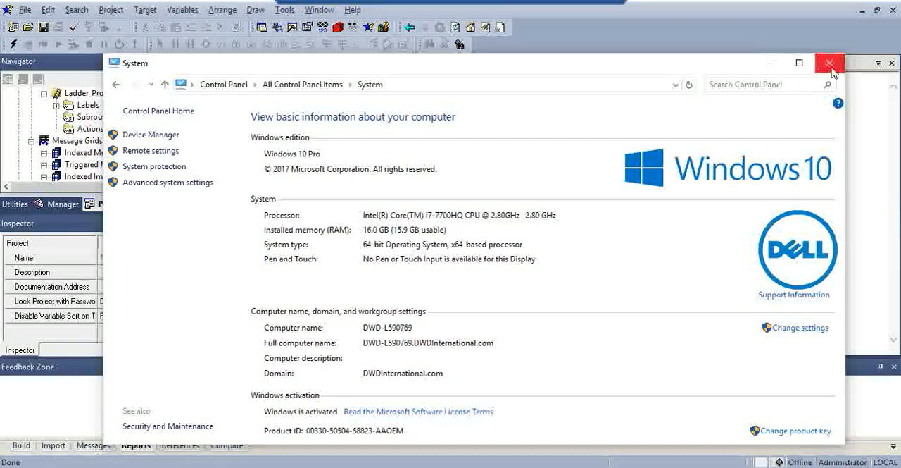
left_click(830, 62)
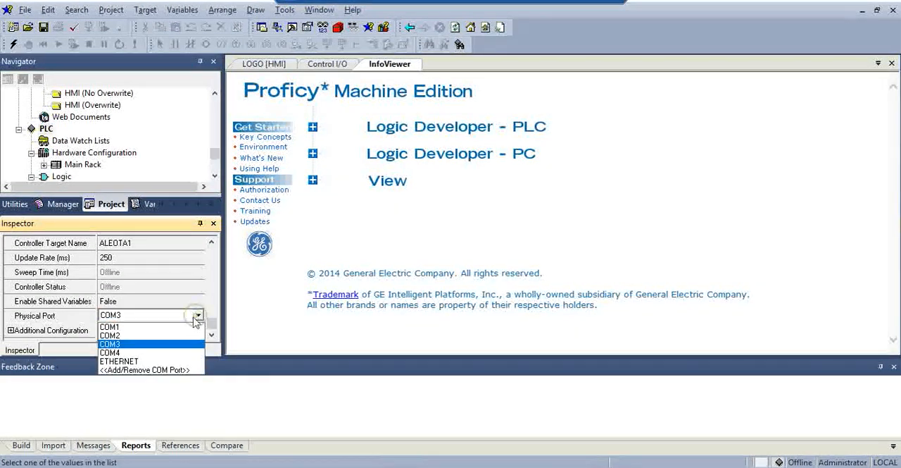
Change the PLC target's Physical Port from COM3 to COM4 in the Inspector
left_click(110, 352)
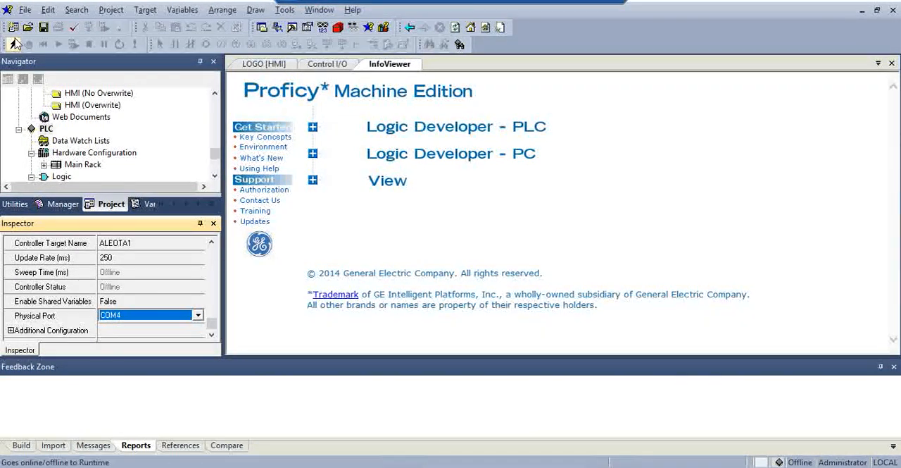
right_click(47, 128)
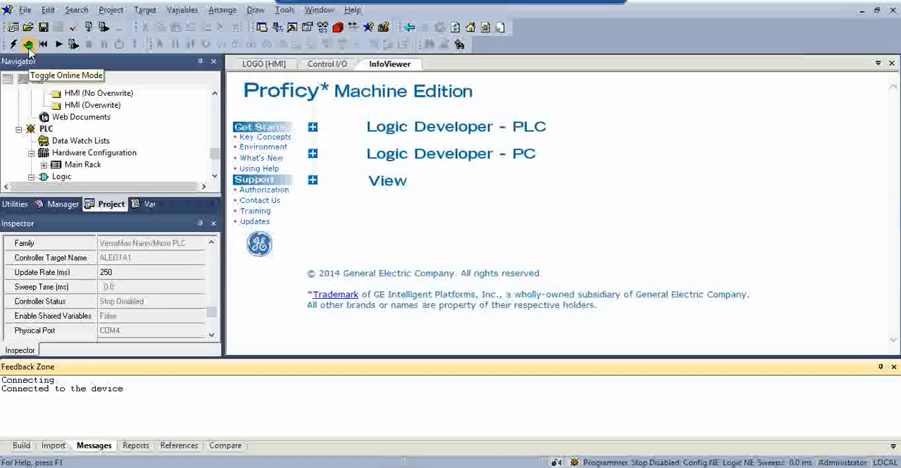
Go online with the PLC over COM4 in programmer mode
left_click(29, 44)
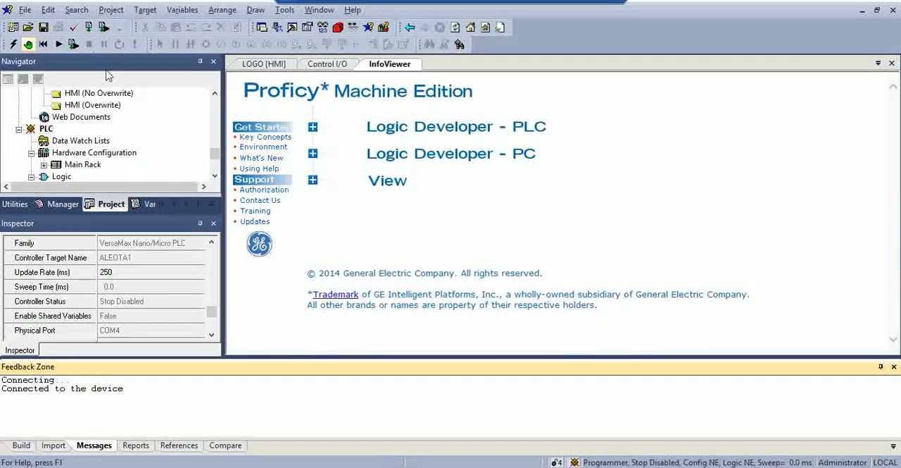
left_click(103, 27)
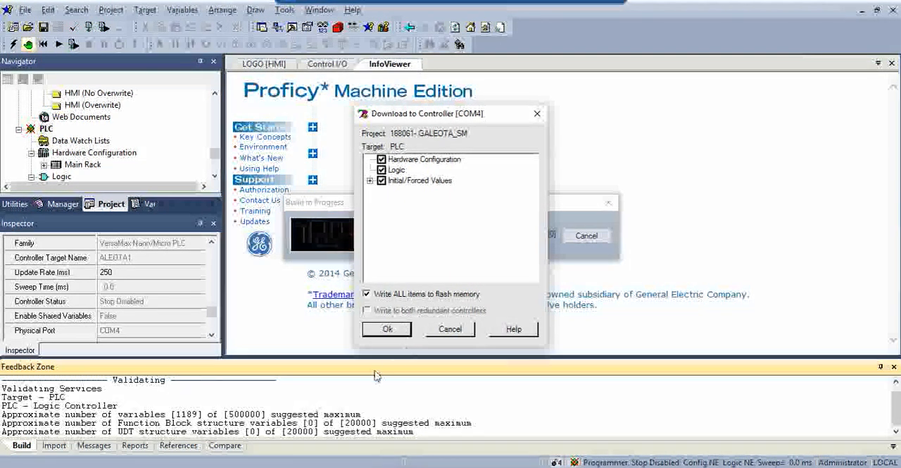
Download hardware configuration, logic and initial values, accepting the target name overwrite
left_click(387, 329)
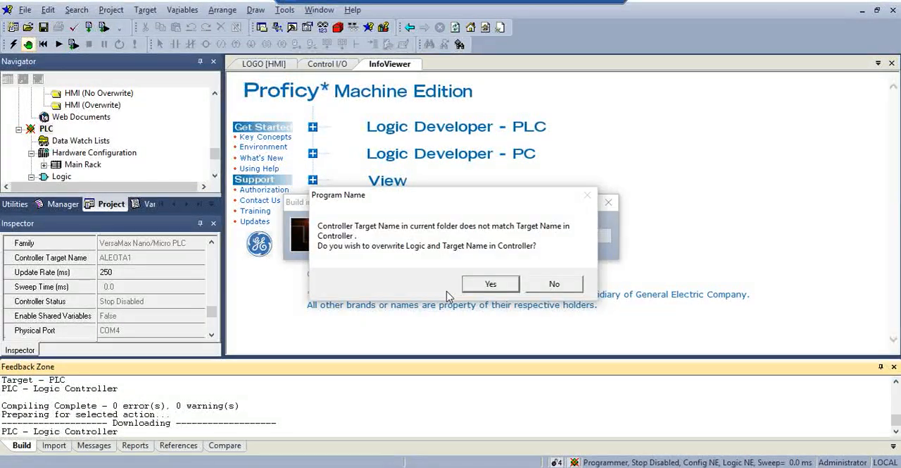
left_click(490, 283)
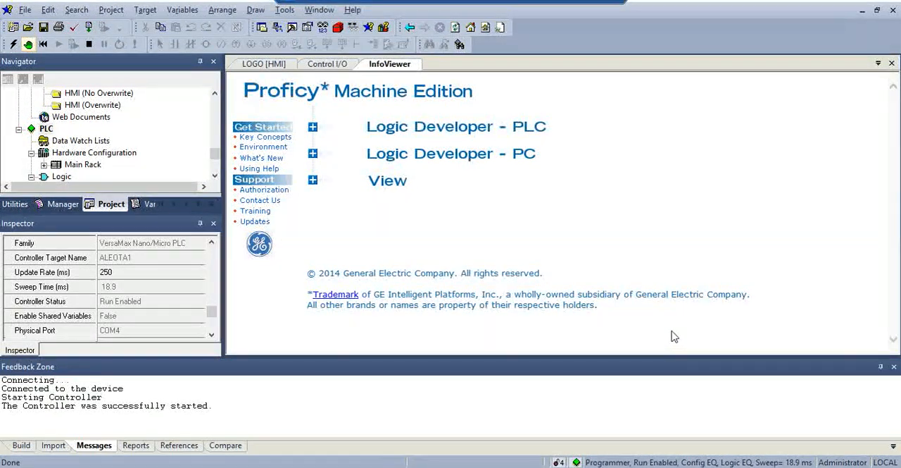
mouse_move(595, 431)
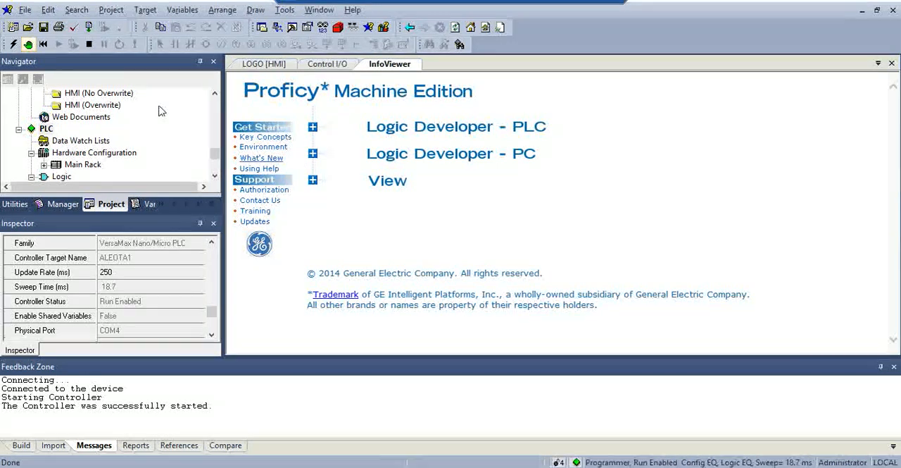
mouse_move(130, 77)
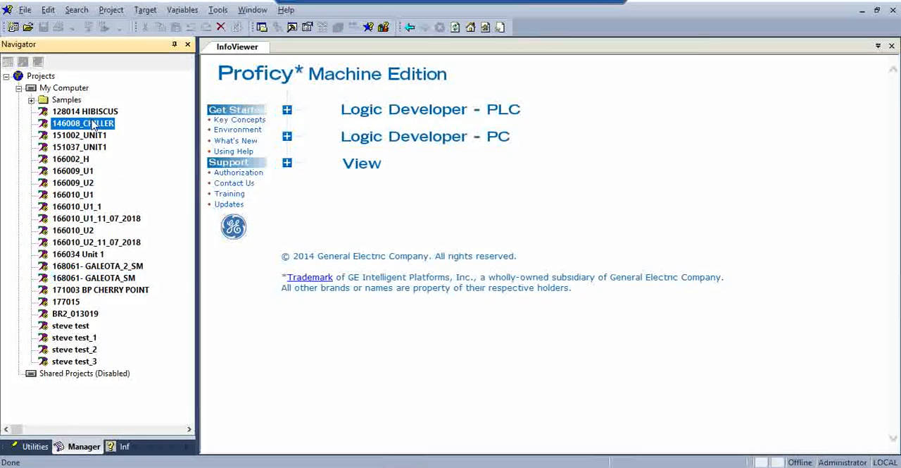
Open 146008_CHILLER and take its PLC target online via Go Online
double_click(83, 123)
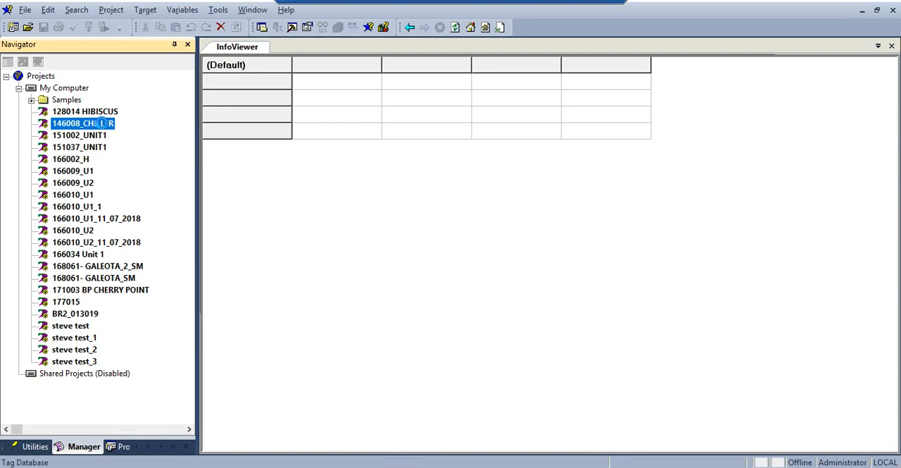
double_click(82, 123)
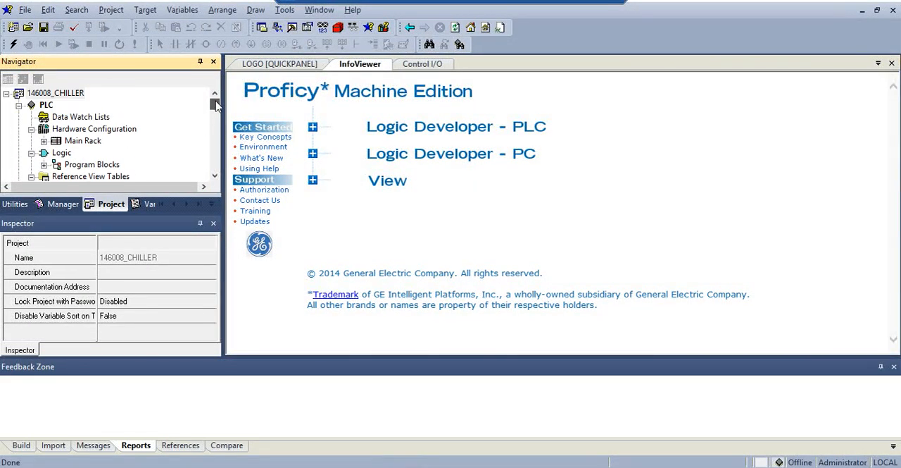
left_click(46, 104)
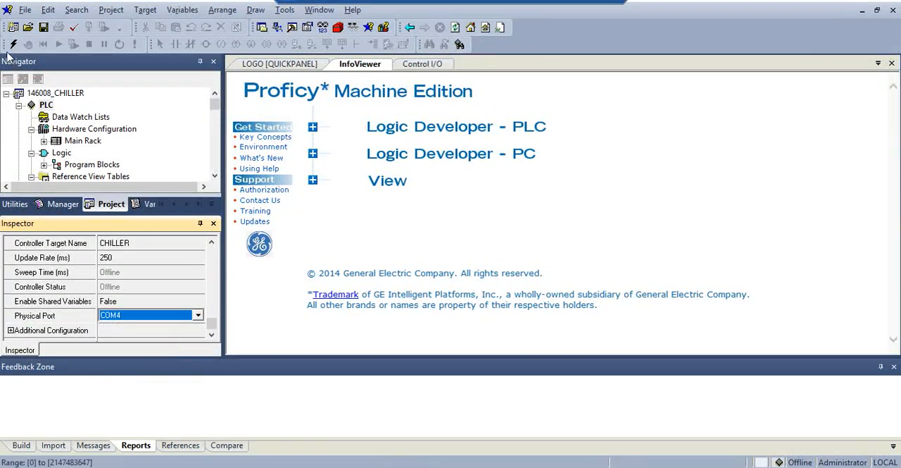
right_click(46, 104)
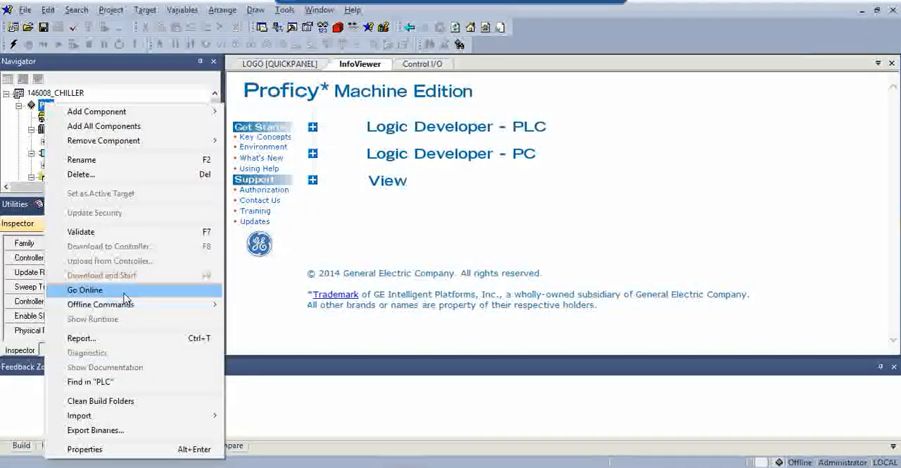
left_click(86, 289)
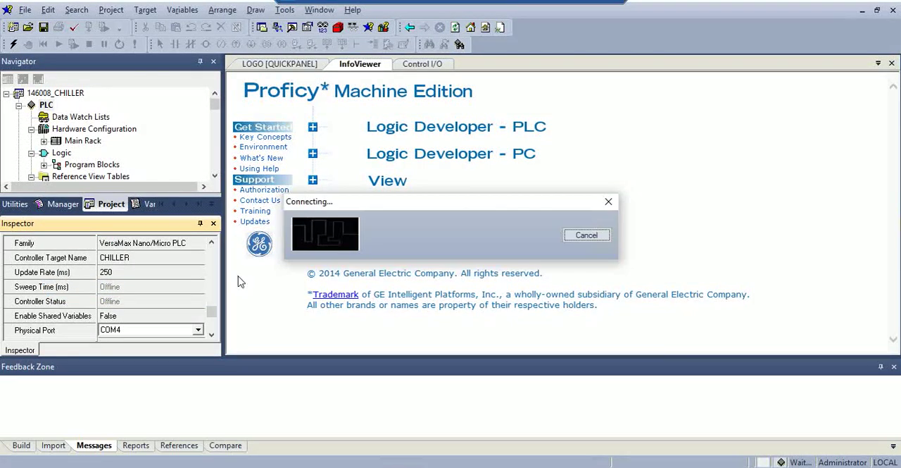